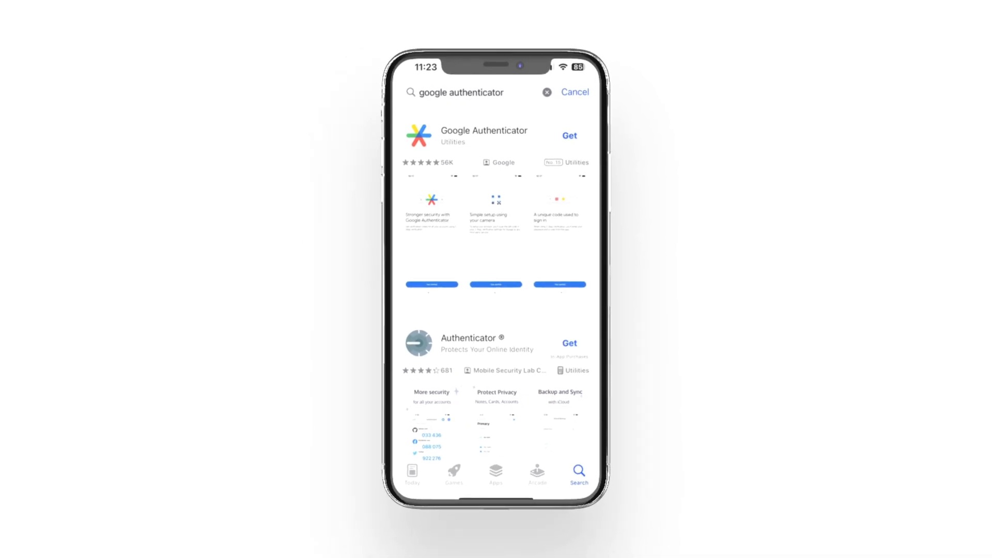
Install the Google Authenticator app from the App Store search results
left_click(568, 135)
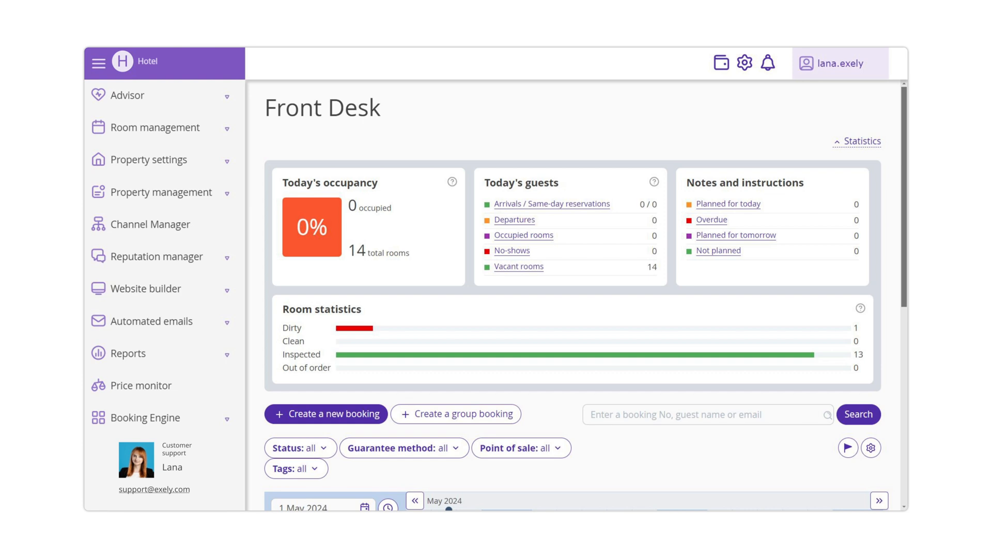
mouse_move(866, 74)
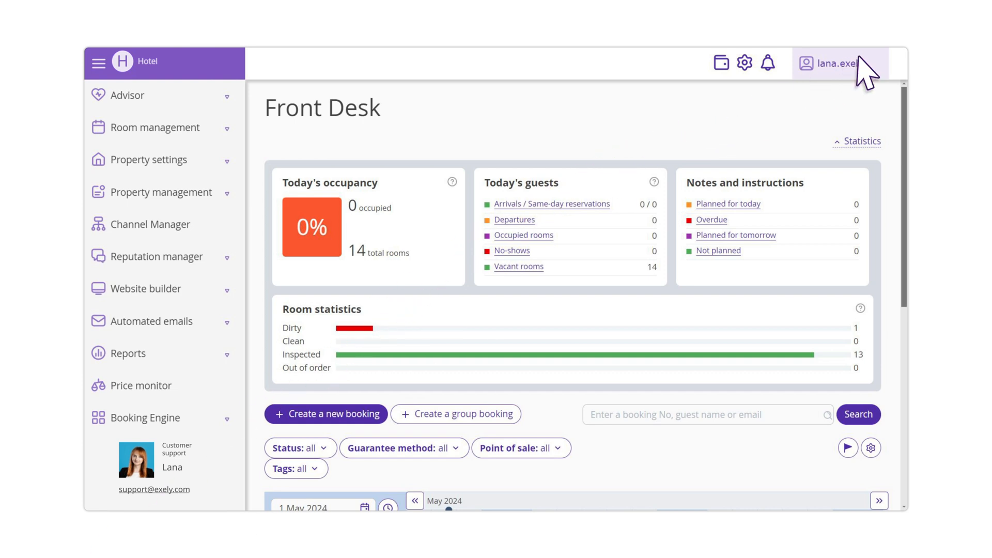
Go to My profile's Security settings from the username menu
left_click(834, 62)
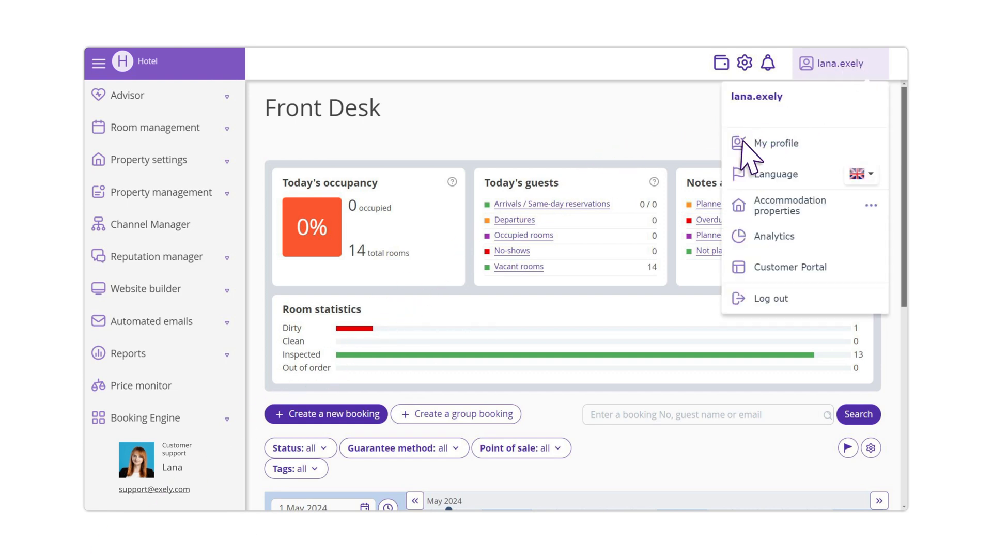
left_click(777, 143)
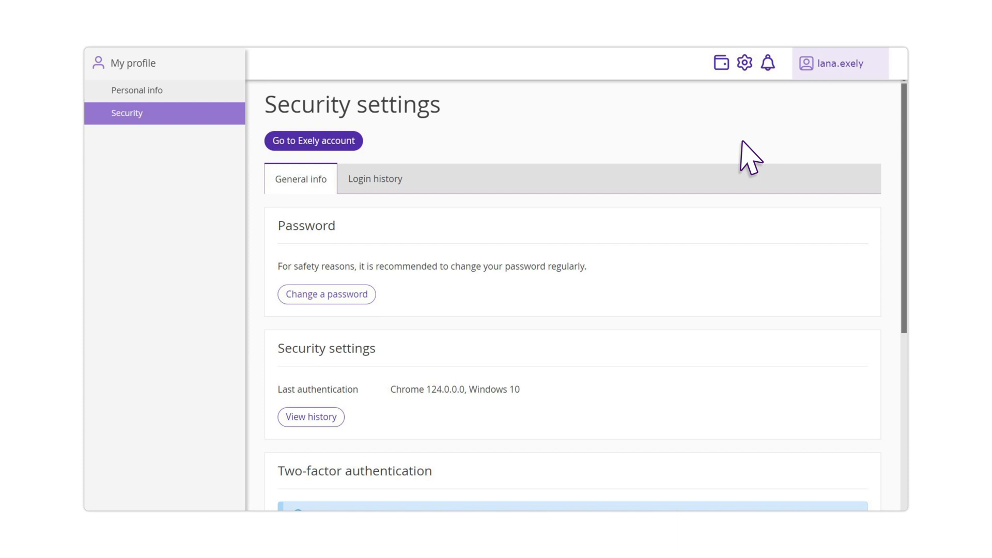
Open the two-factor authentication setup for account sign-in
scroll("down", 3)
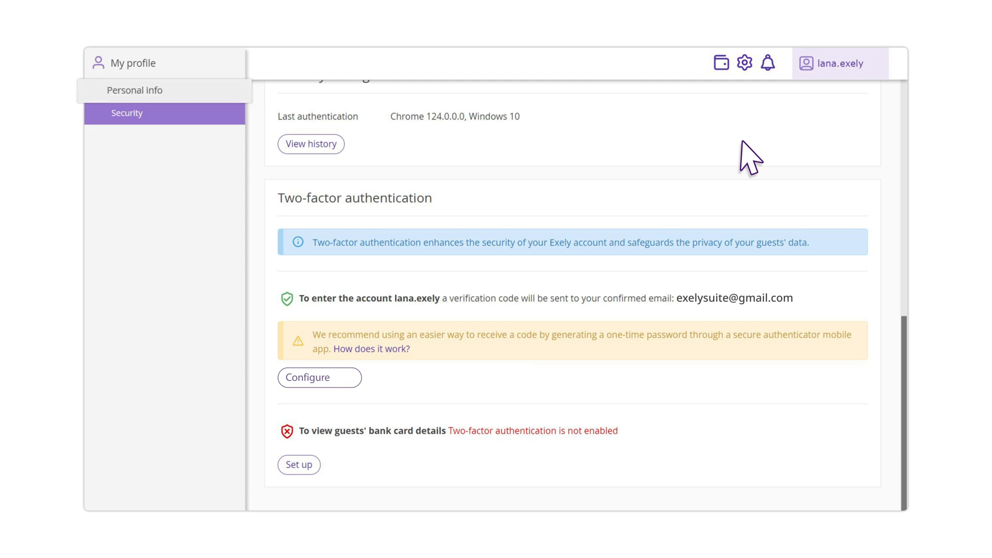
left_click(319, 377)
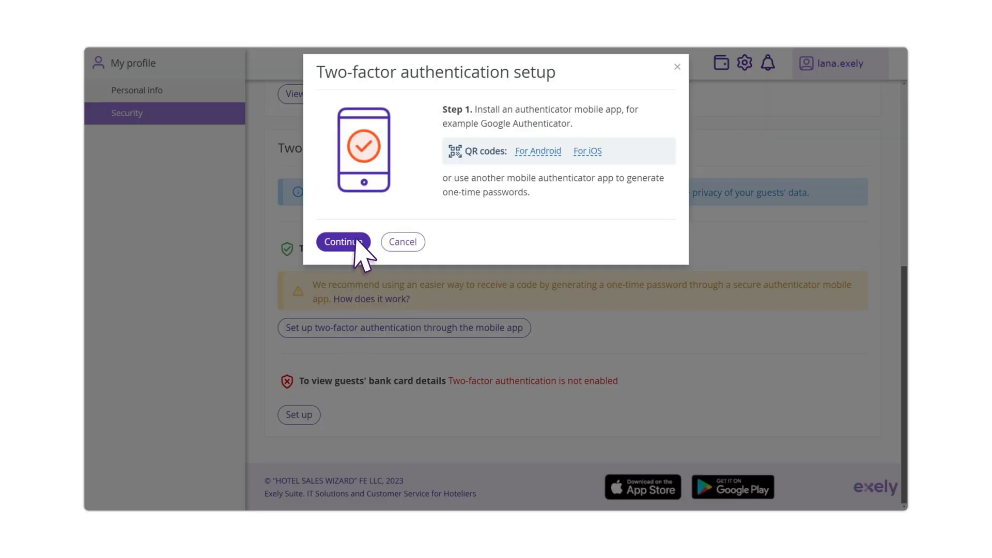
Move past the app-install step and show the text activation code instead of the QR code
left_click(343, 242)
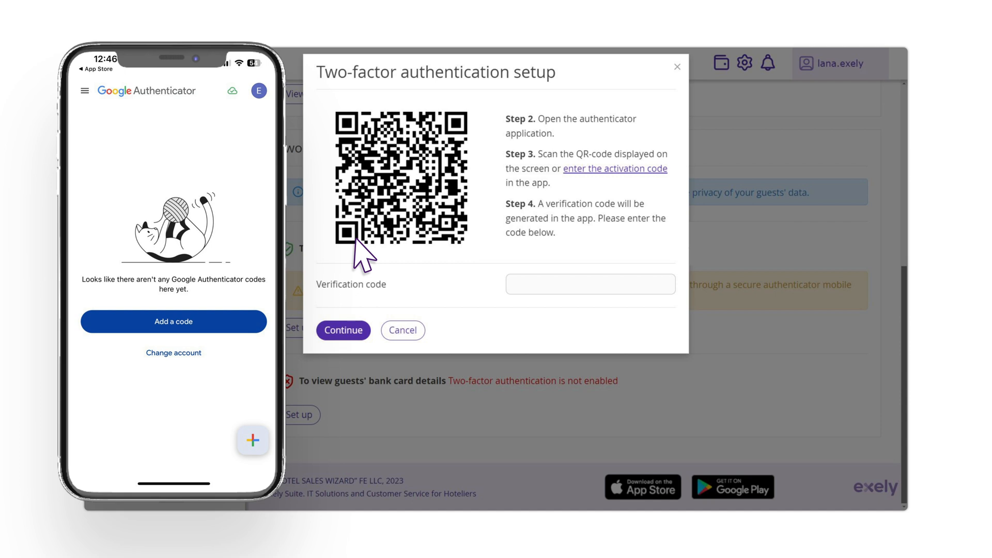
left_click(253, 441)
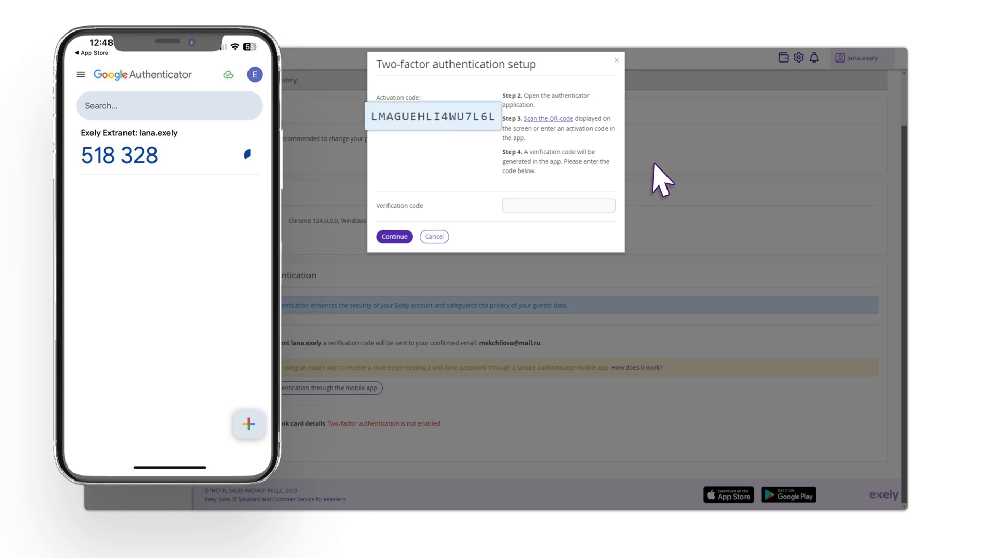
left_click(248, 424)
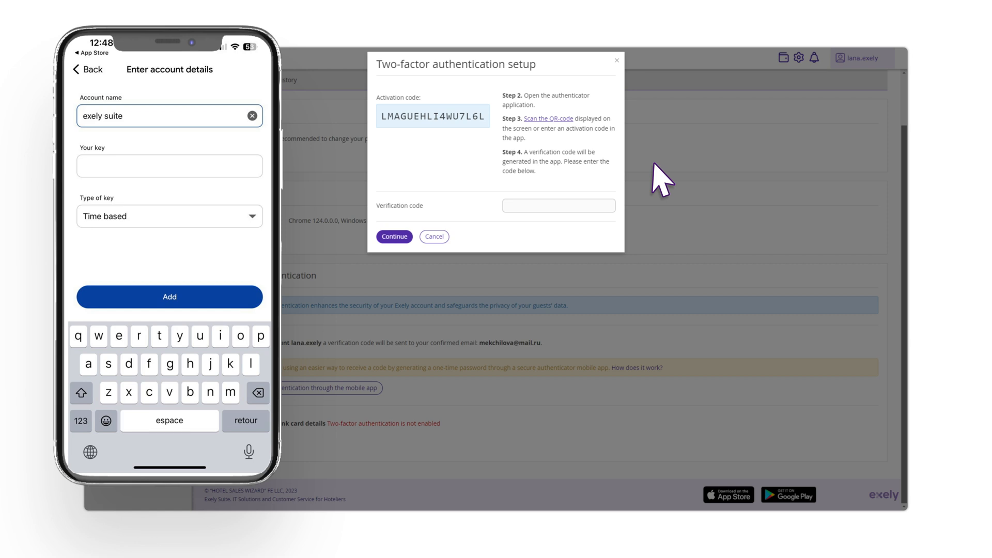
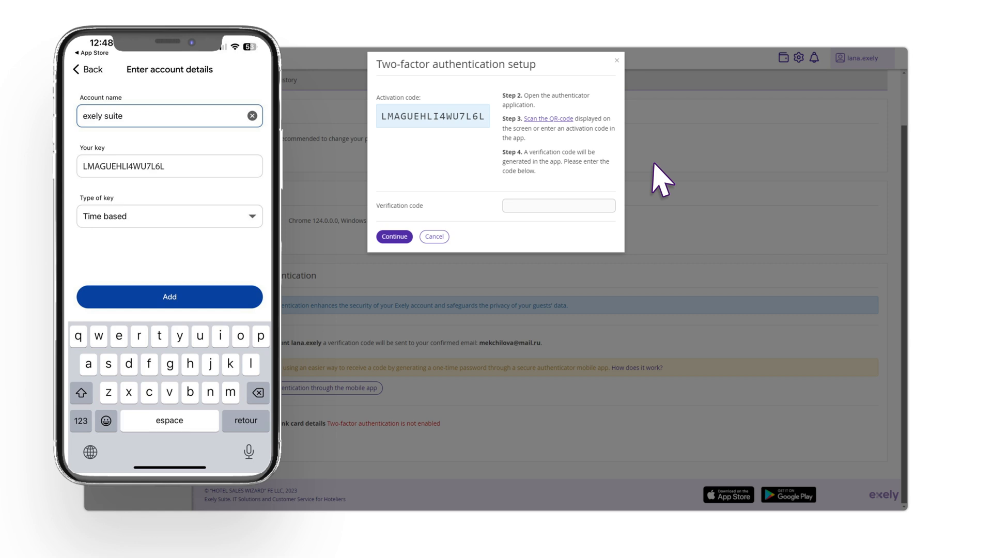
left_click(169, 296)
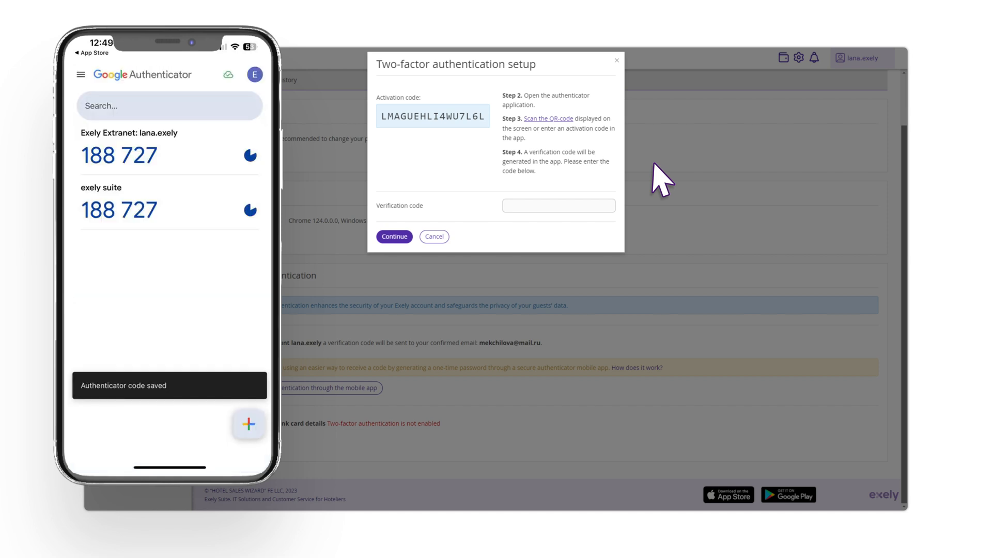
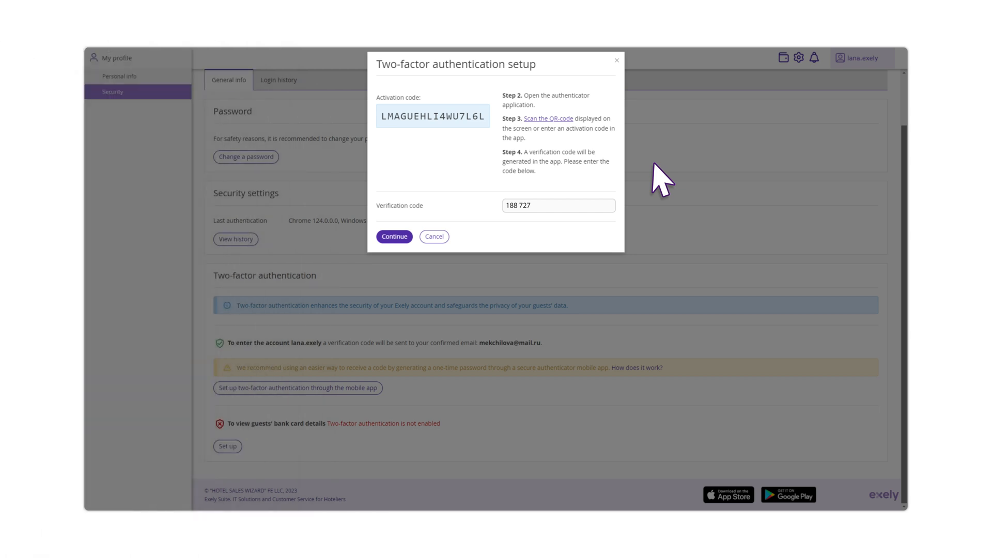
left_click(394, 236)
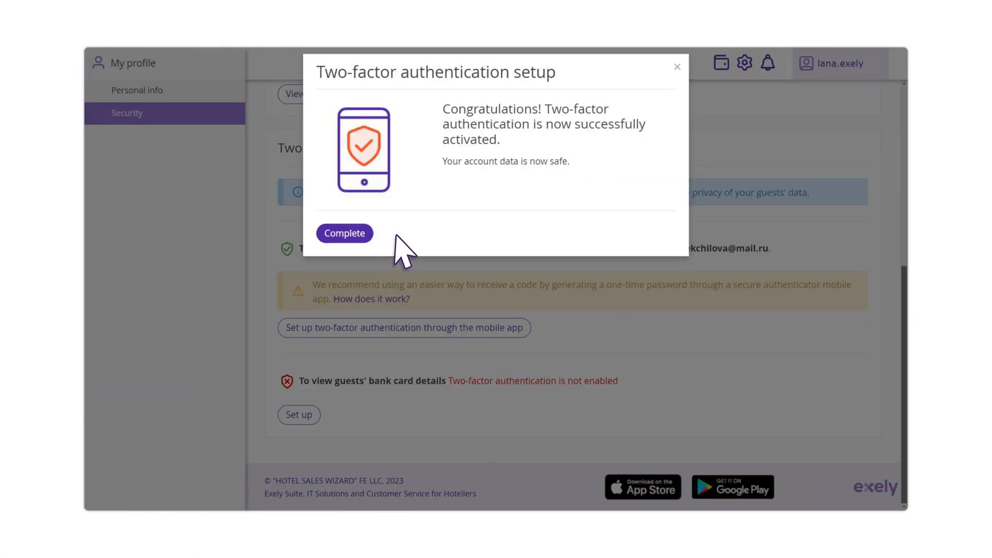
left_click(344, 233)
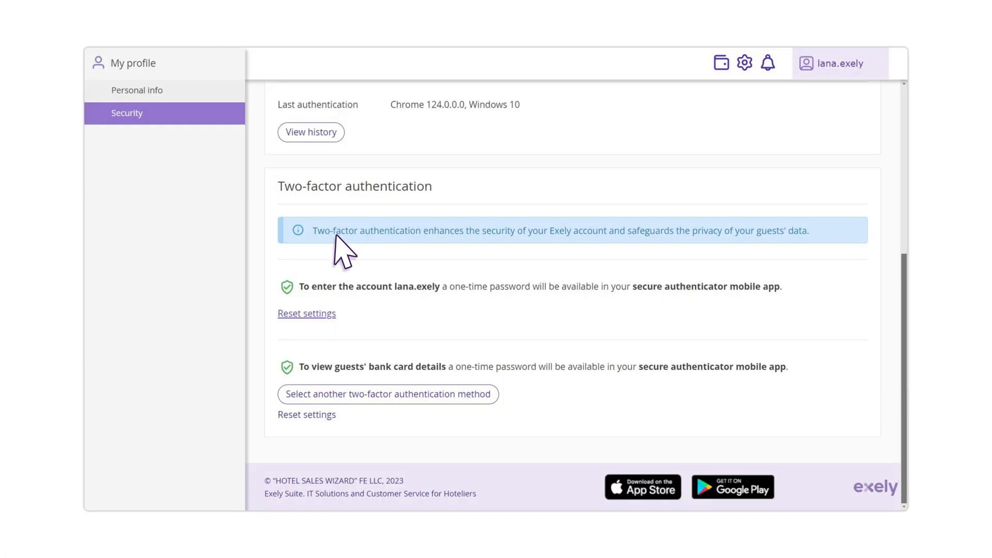